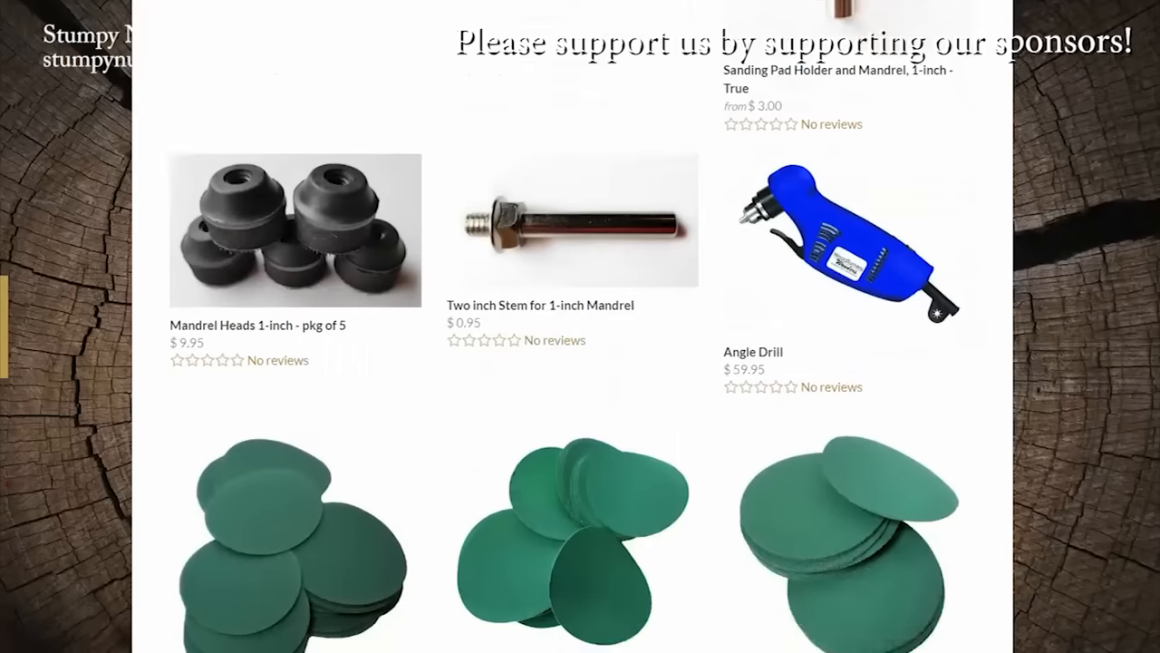
scroll(down, 3)
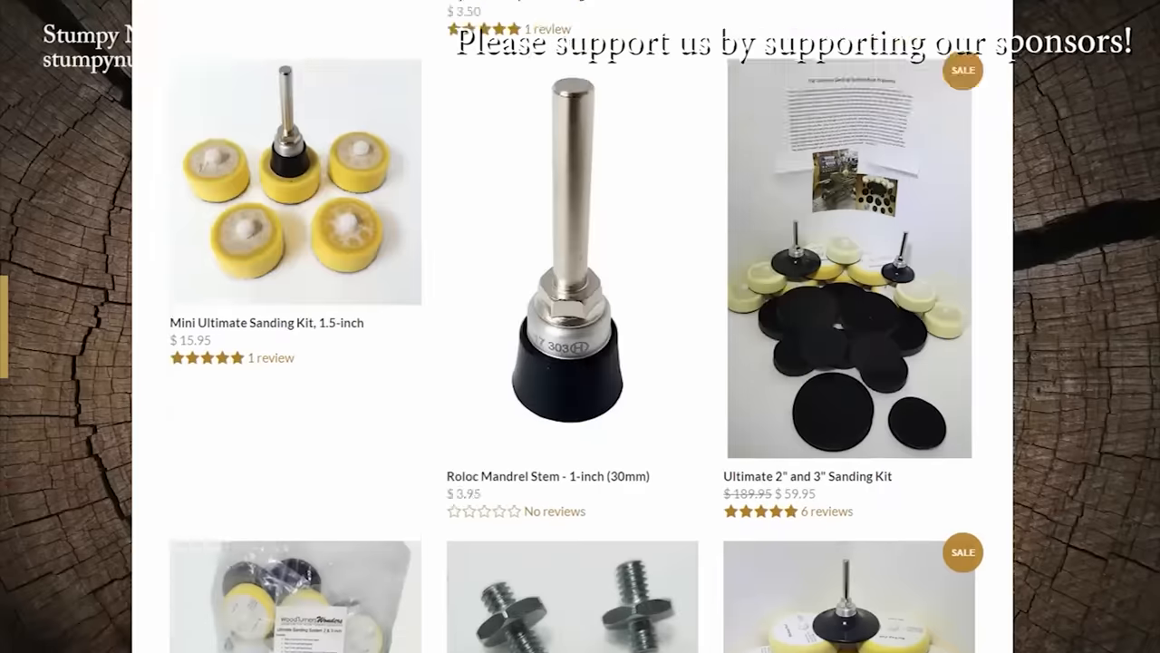
scroll(down, 3)
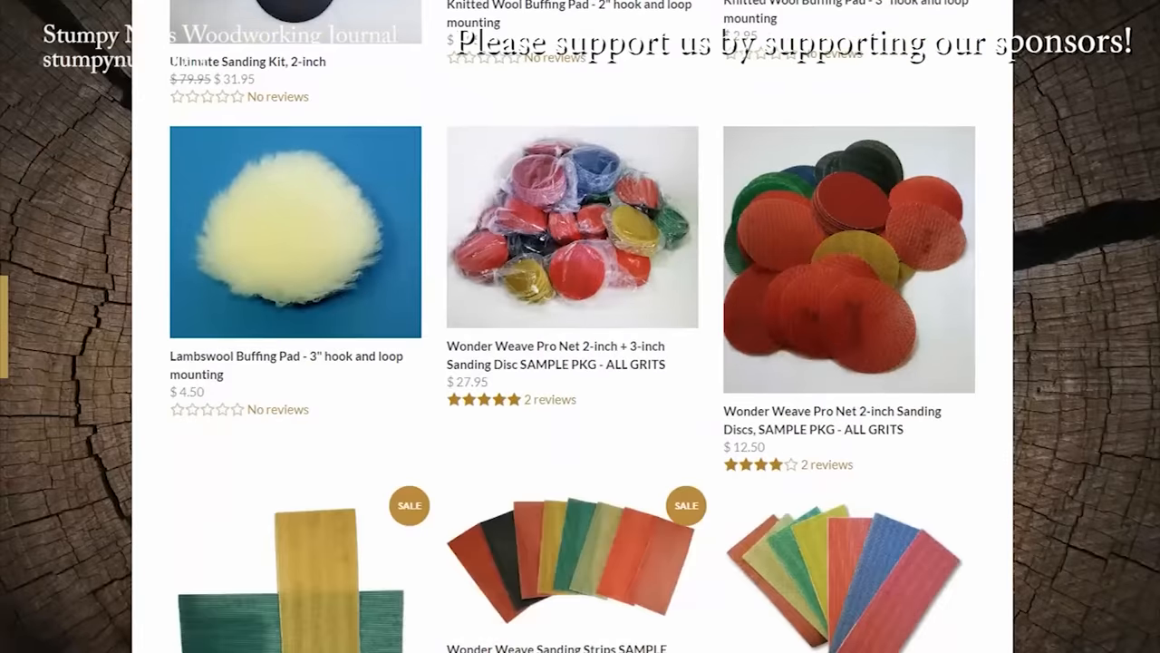